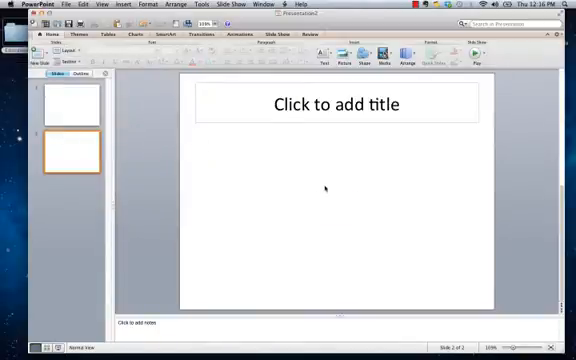
- Search Safari for benjamin and scroll the Kids Music Corner Benjamin Britten page
{"action": "left_click", "coordinate": [338, 104]}
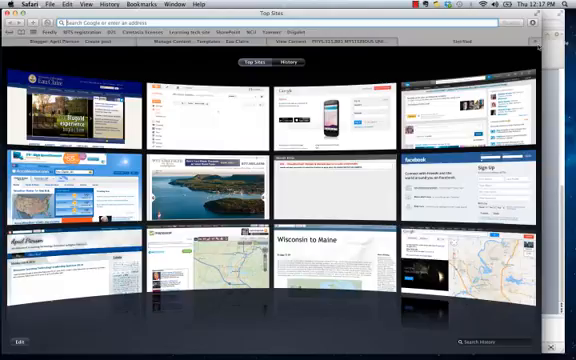
{"action": "type", "text": "benja"}
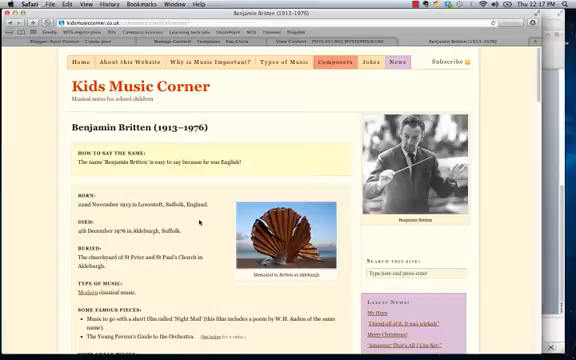
{"action": "scroll", "scroll_direction": "down", "scroll_amount": 3}
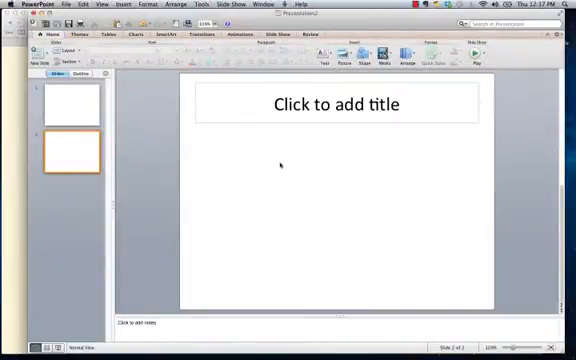
- Paste the Britten conducting photo onto slide 2 and title it 'Benjamin Britten was...'
{"action": "right_click", "coordinate": [284, 164]}
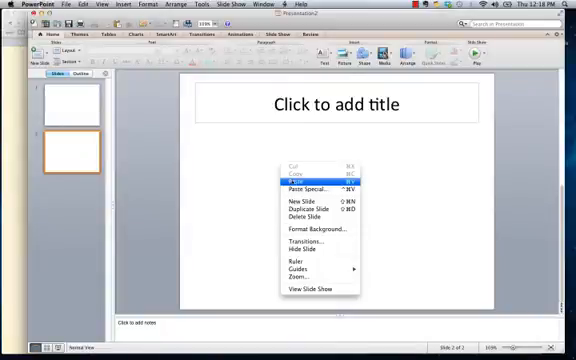
{"action": "left_click", "coordinate": [294, 184]}
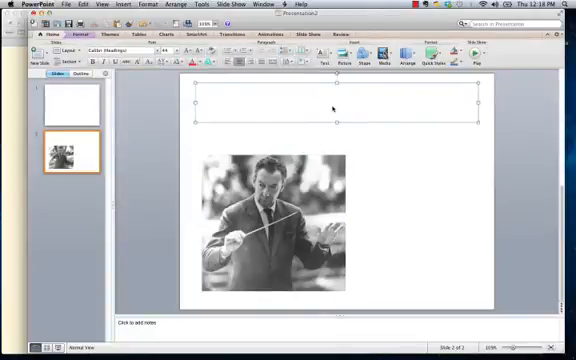
{"action": "left_click", "coordinate": [340, 108]}
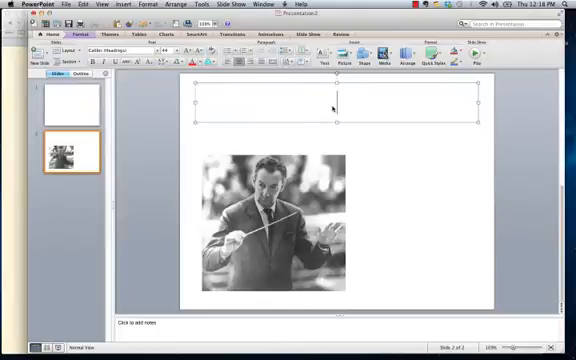
{"action": "type", "text": "Benjamin Britten was…"}
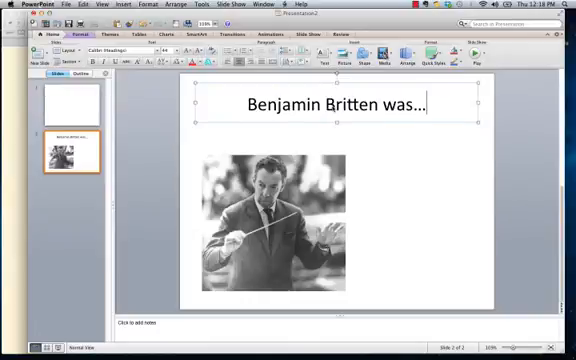
{"action": "left_click_drag", "start_coordinate": [270, 200], "coordinate": [320, 210]}
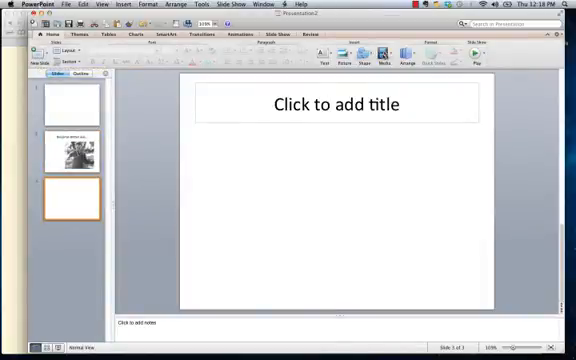
- Insert a song from the iTunes library onto slide 3 via the Audio Browser
{"action": "left_click", "coordinate": [404, 58]}
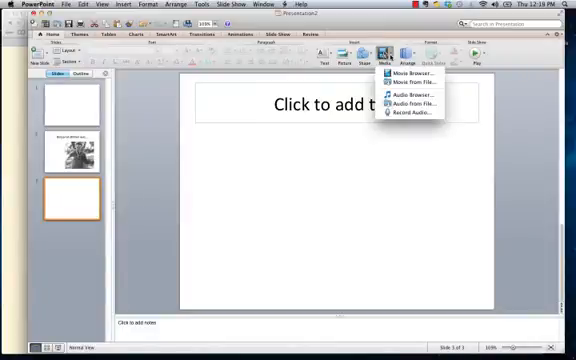
{"action": "mouse_move", "coordinate": [410, 94]}
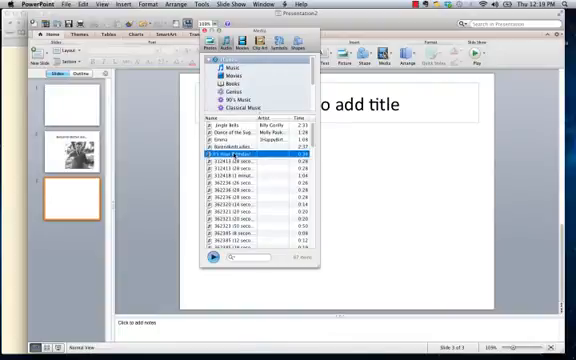
{"action": "left_click", "coordinate": [212, 258]}
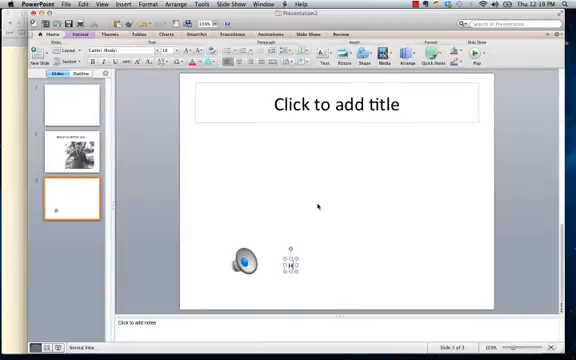
- Label the inserted clip with a text box reading 'Happy birthday song'
{"action": "type", "text": "Happy birthday son"}
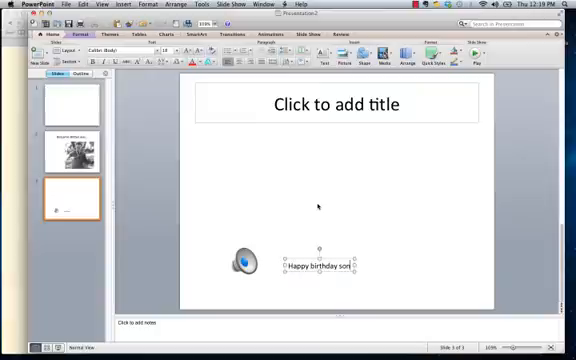
{"action": "type", "text": "g"}
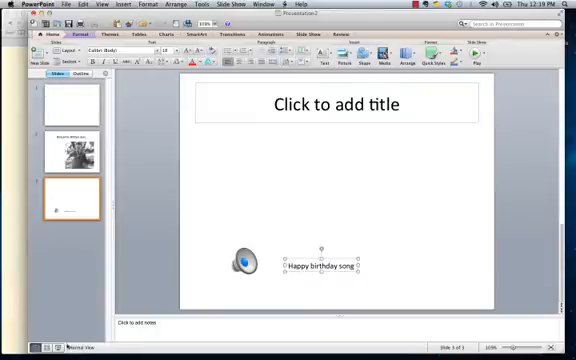
{"action": "left_click", "coordinate": [210, 156]}
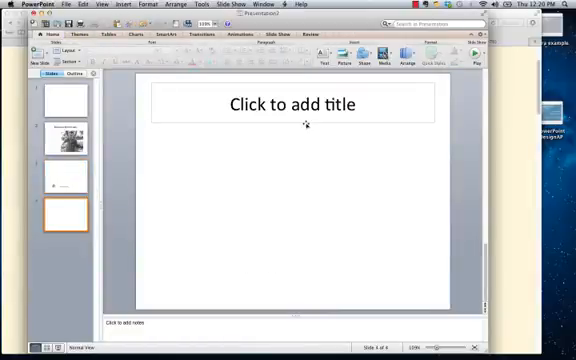
- Title slide 4 'YouTube Video of Benjamin Britten'
{"action": "left_click", "coordinate": [306, 104]}
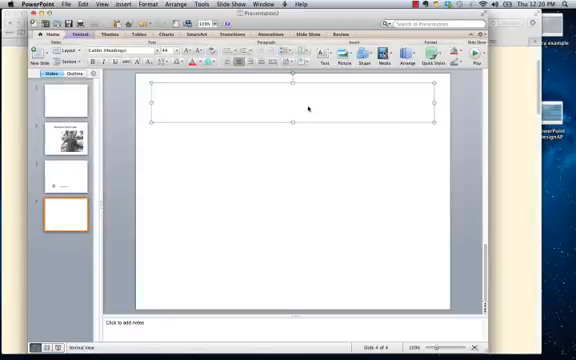
{"action": "type", "text": "YouTue"}
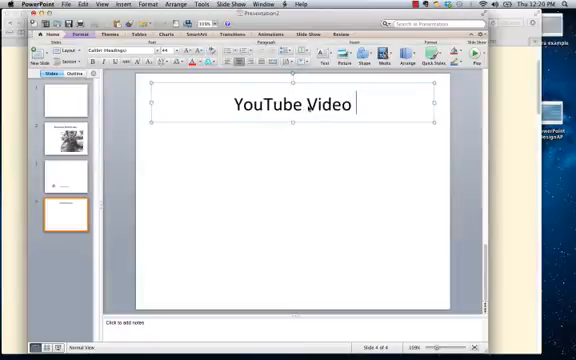
{"action": "type", "text": "of Benjam"}
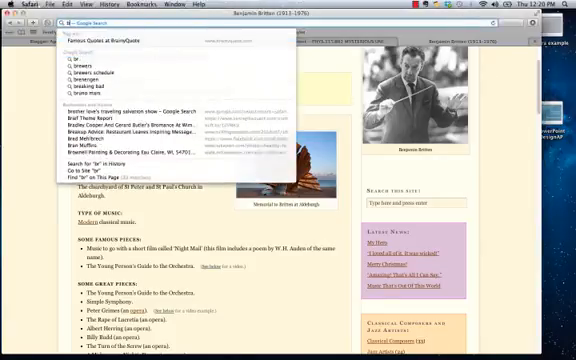
- Search Safari for 'benjamin britten'
{"action": "type", "text": "benjamin britten"}
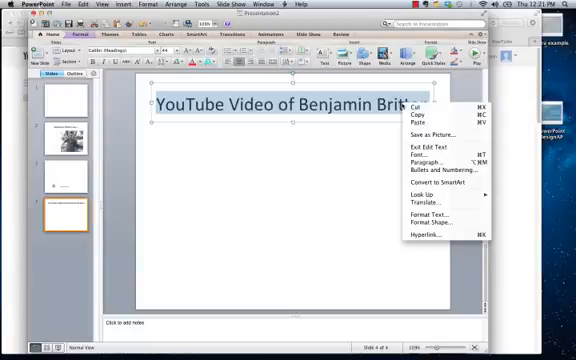
{"action": "mouse_move", "coordinate": [424, 234]}
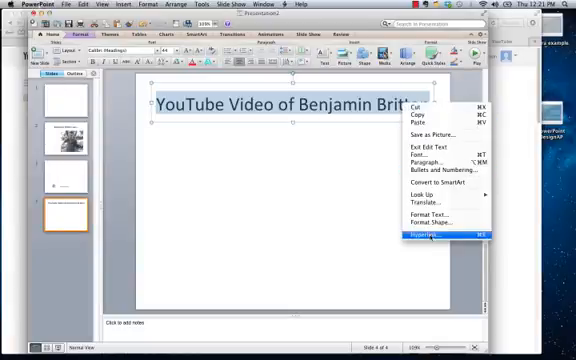